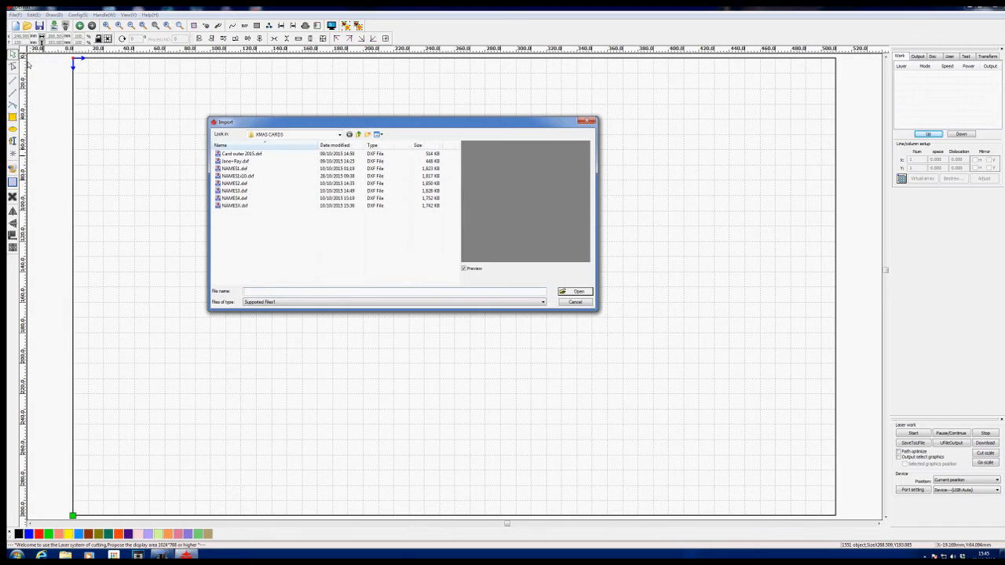
pyautogui.moveTo(238, 179)
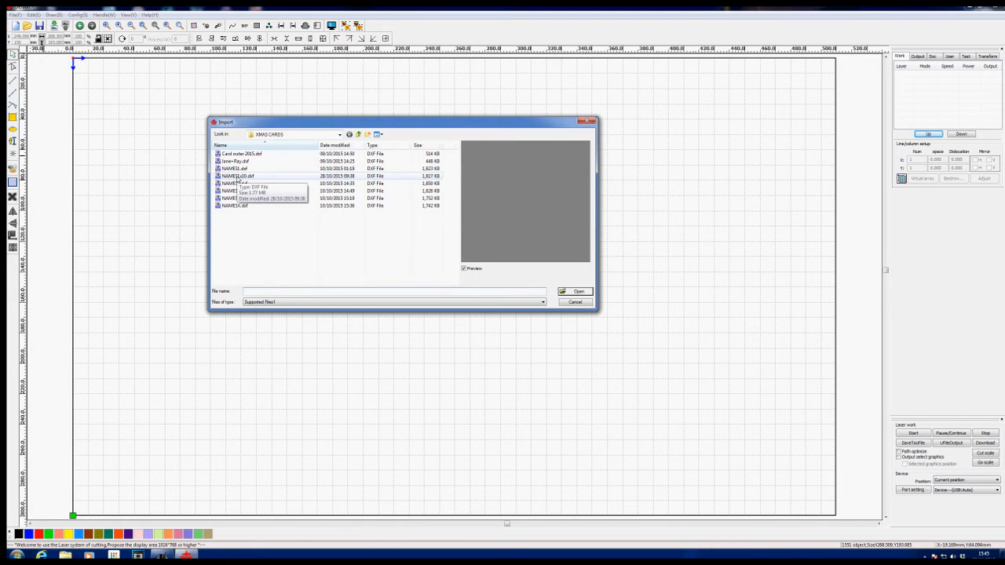
# - Select the scaled-up NAMES1x10.dxf file in the XMAS CARDS folder for import
pyautogui.click(239, 176)
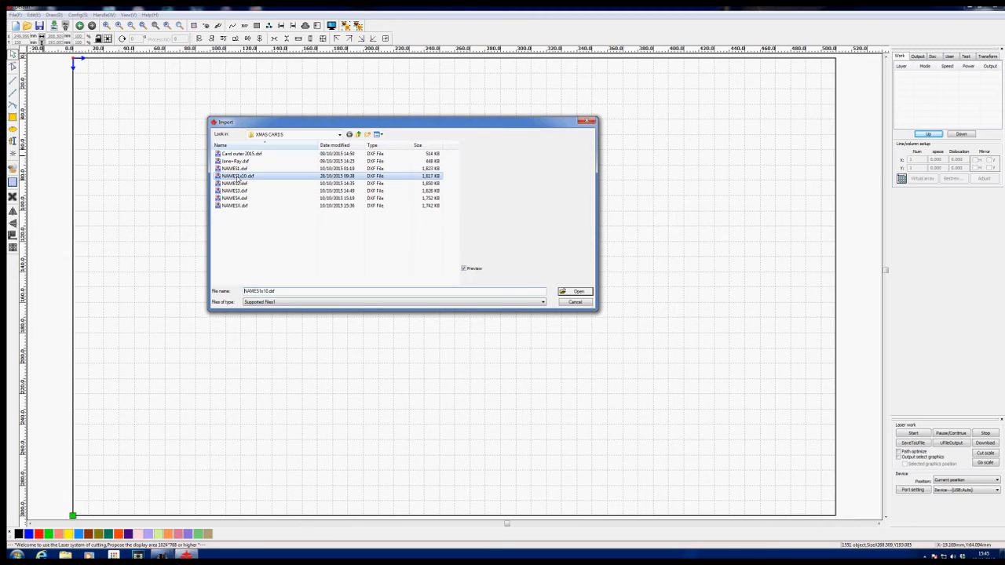
# - Import the chosen DXF so the four name panels and greeting appear on the canvas
pyautogui.click(575, 291)
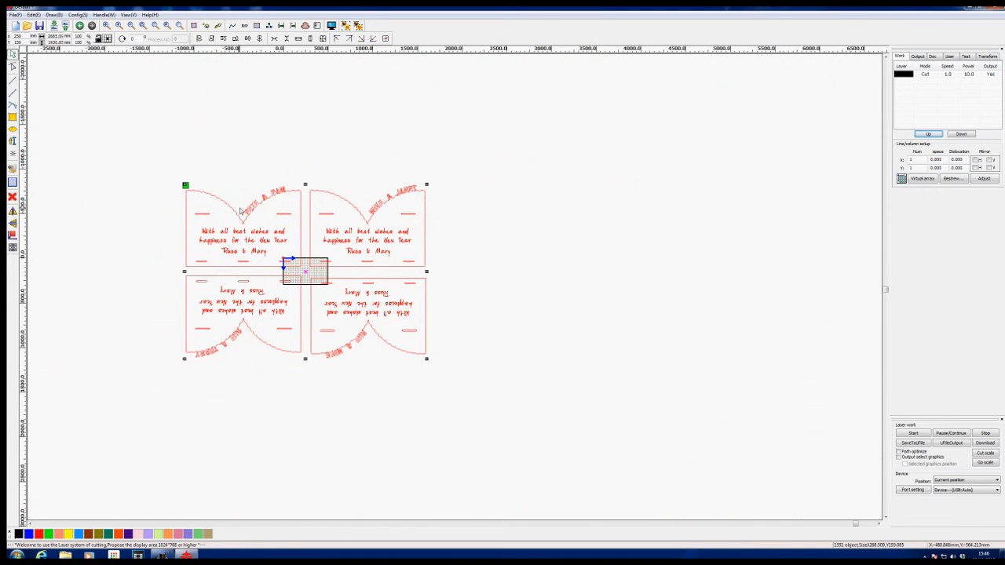
pyautogui.moveTo(145, 168)
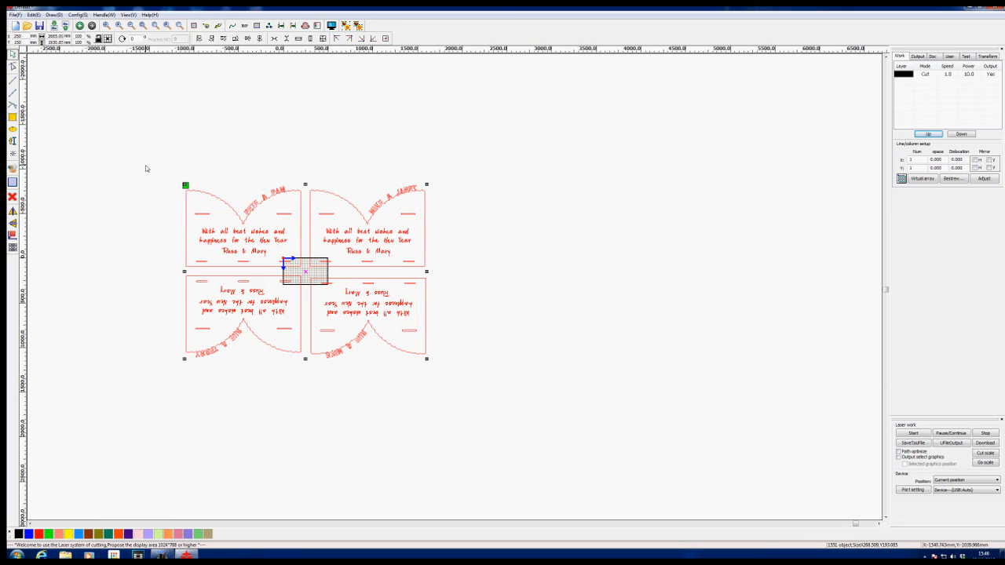